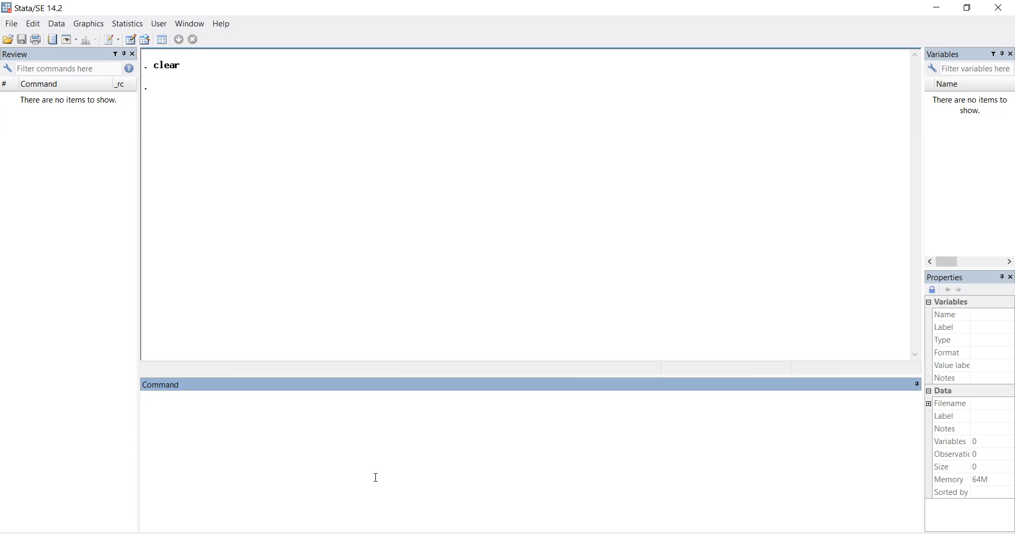
Run sysuse auto to load the 1978 automobile dataset with 12 variables and 74 observations.
{"action": "left_click", "coordinate": [259, 396]}
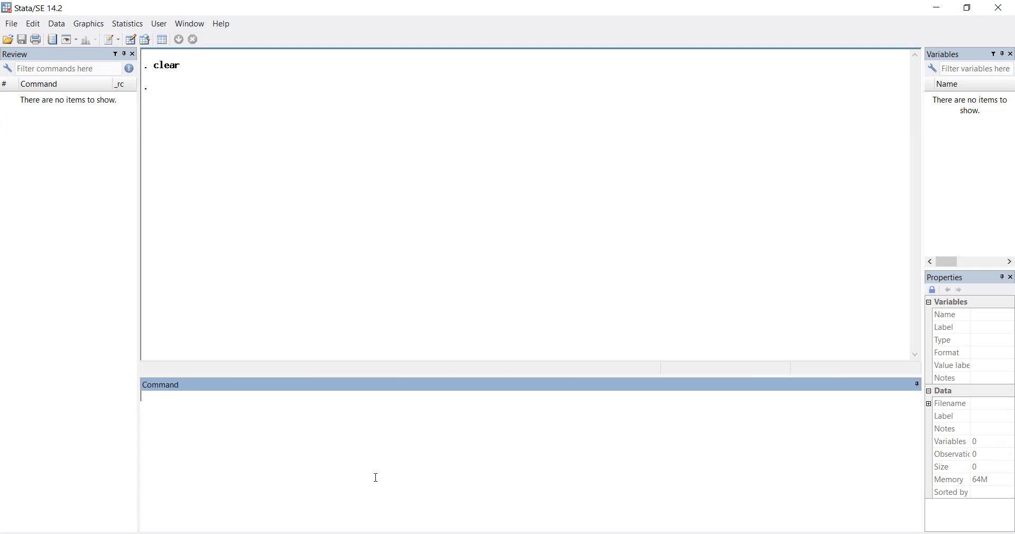
{"action": "mouse_move", "coordinate": [350, 446]}
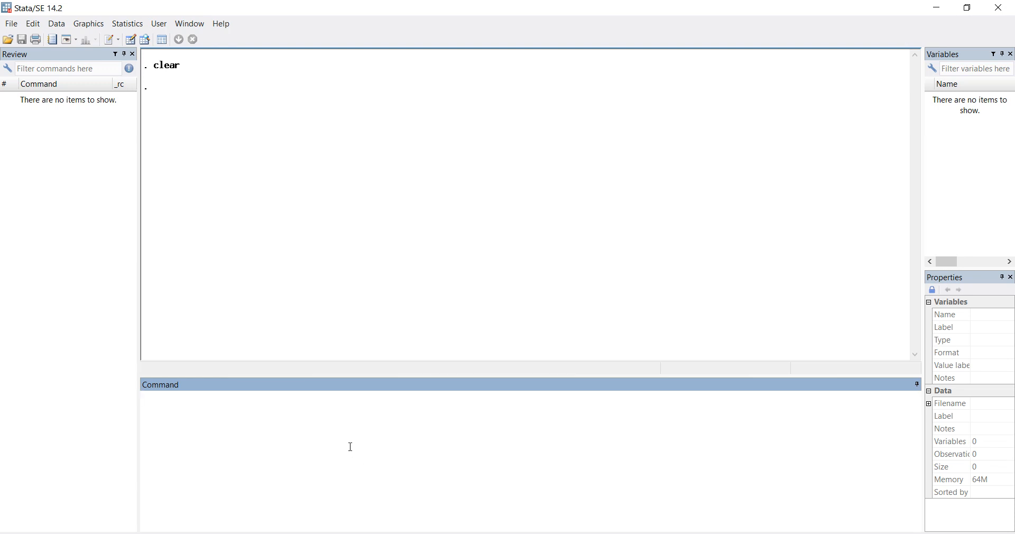
{"action": "type", "text": "sysuse"}
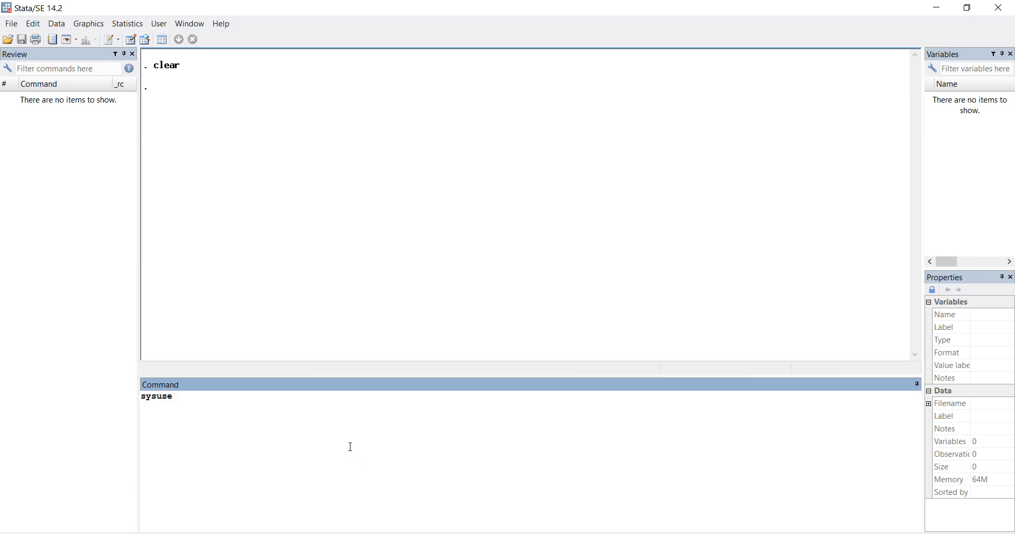
{"action": "type", "text": "a"}
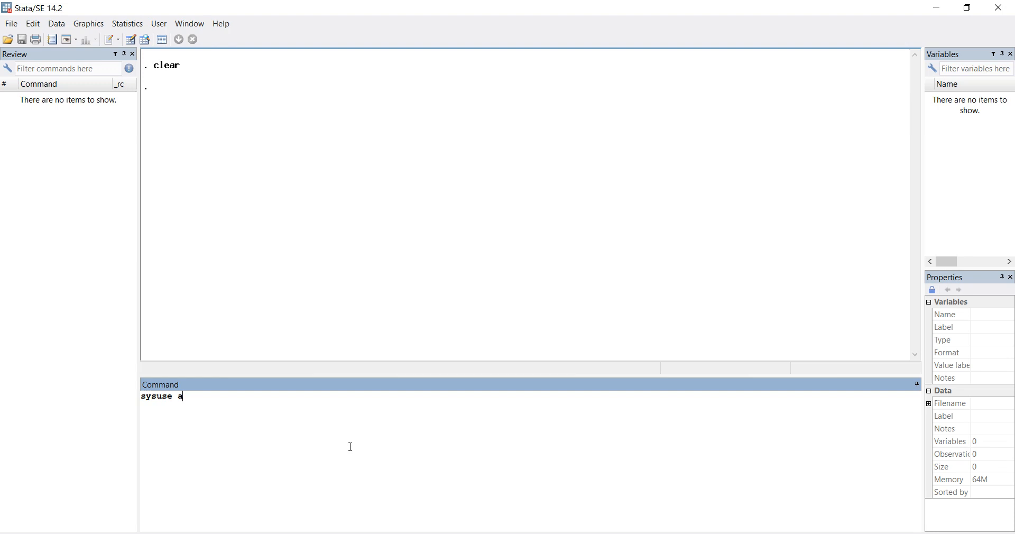
{"action": "type", "text": "uto"}
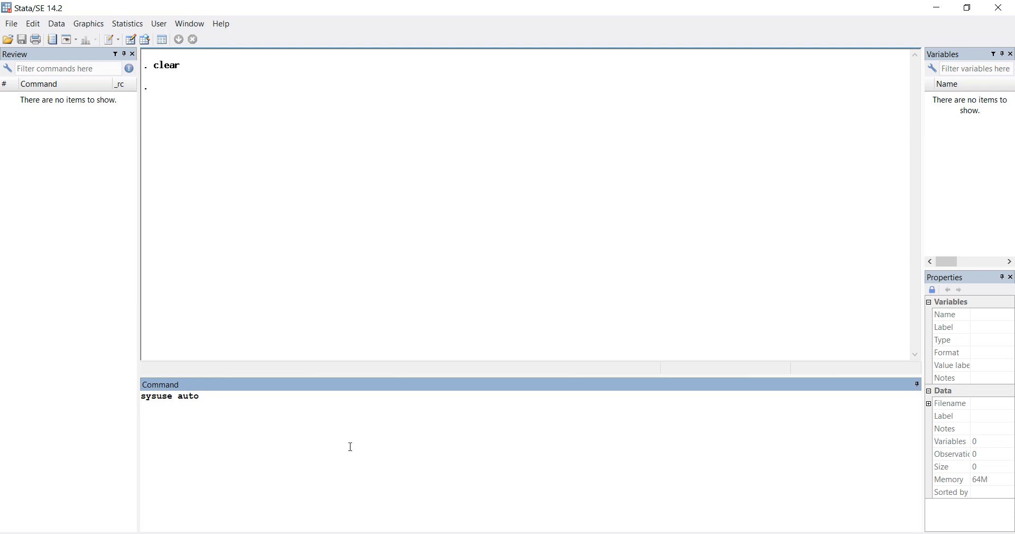
{"action": "key", "text": "Return"}
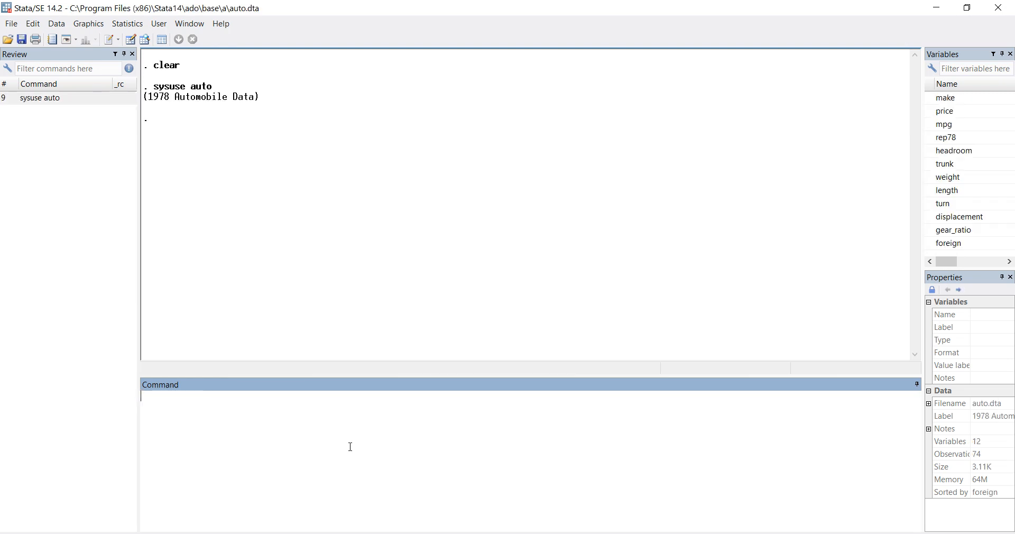
{"action": "mouse_move", "coordinate": [888, 207]}
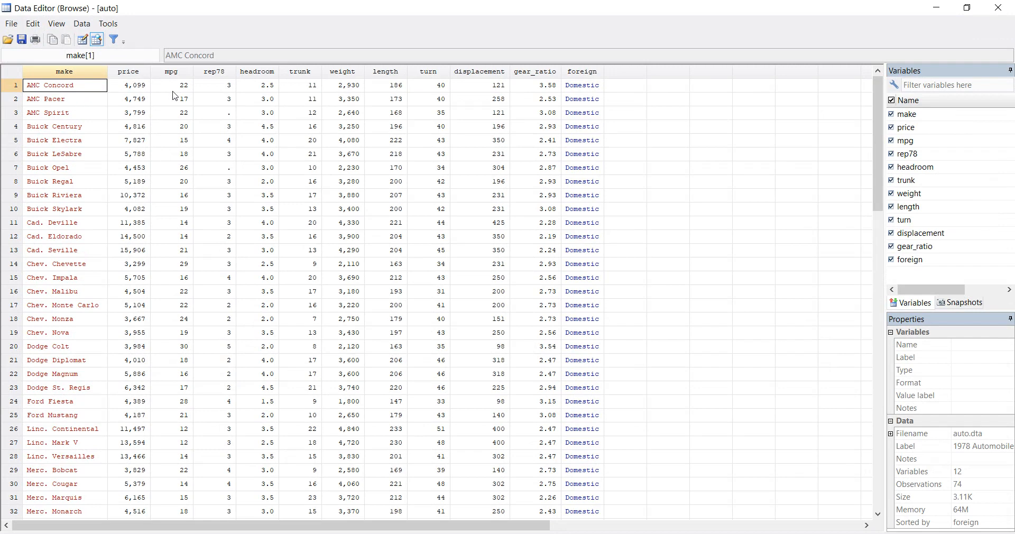
{"action": "mouse_move", "coordinate": [133, 121]}
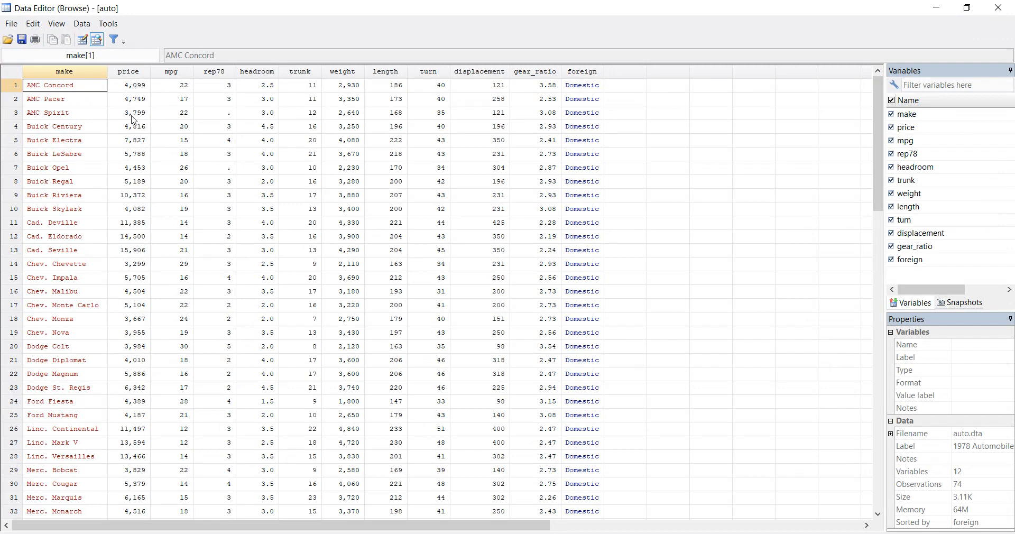
{"action": "mouse_move", "coordinate": [789, 39]}
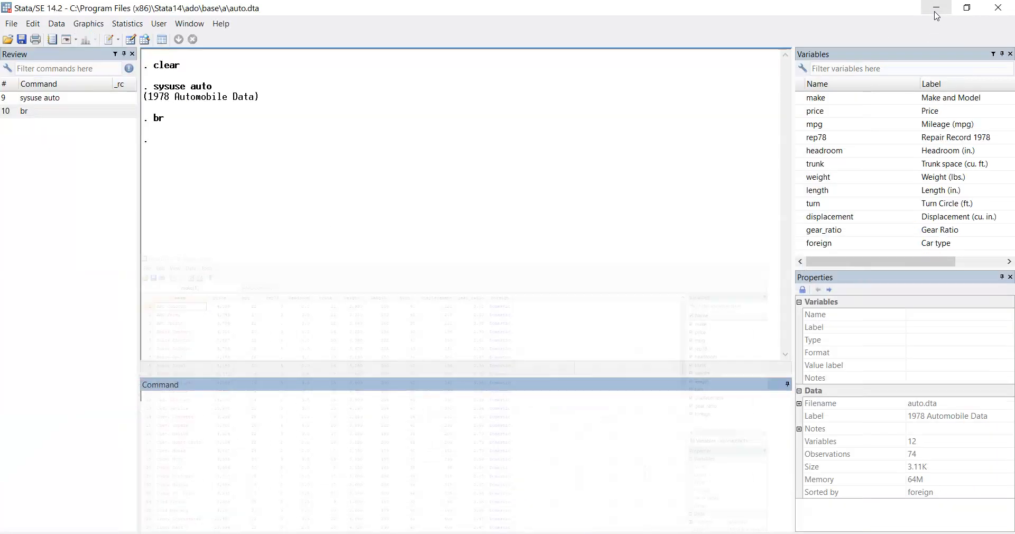
Sort ascending by price with gsort price and browse the price column alone.
{"action": "type", "text": "gsort"}
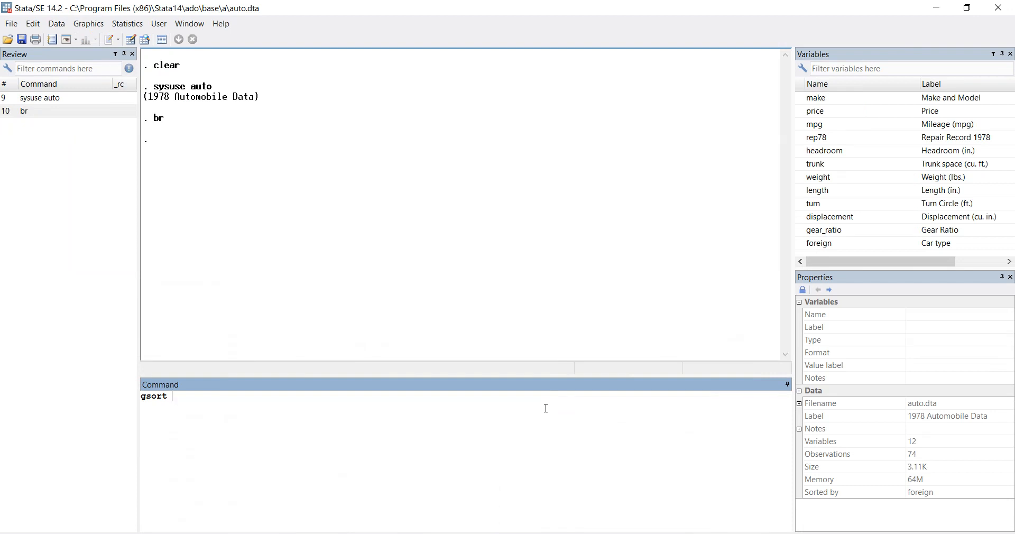
{"action": "key", "text": "backspace"}
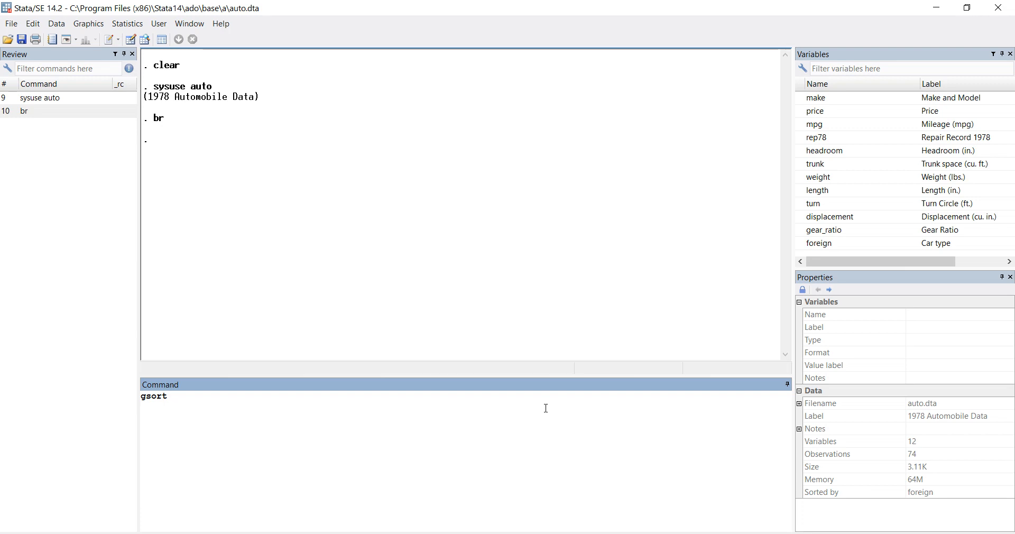
{"action": "type", "text": "price"}
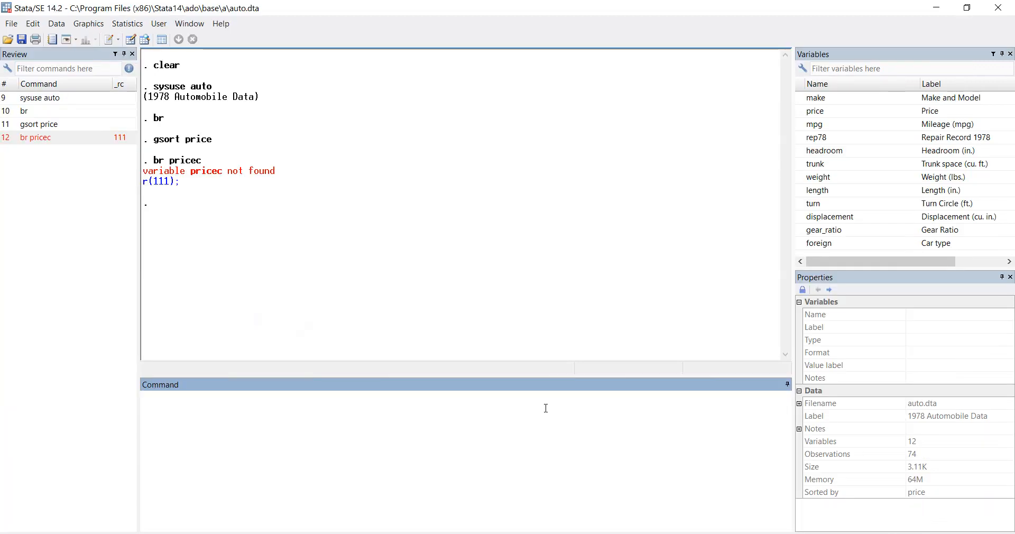
{"action": "type", "text": "br price"}
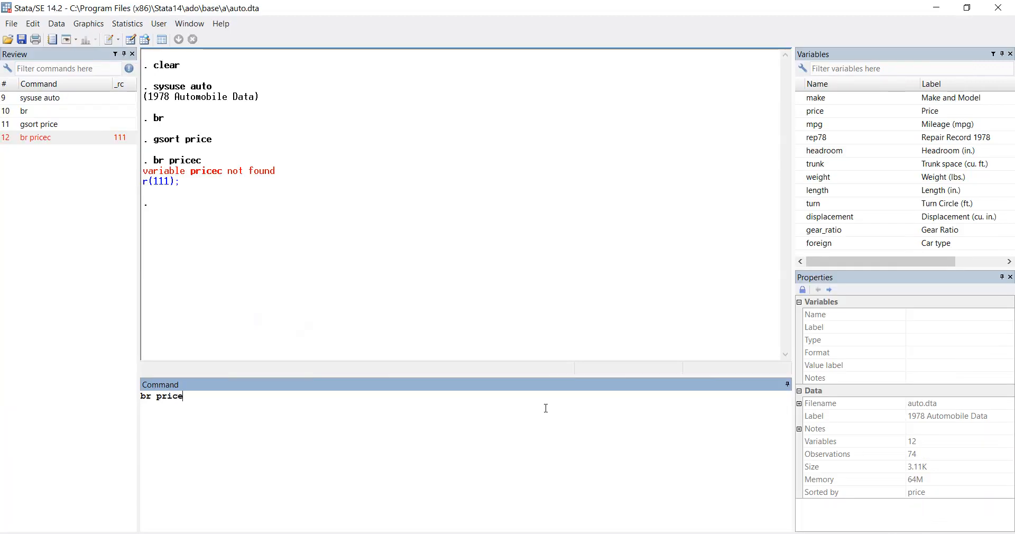
{"action": "key", "text": "Return"}
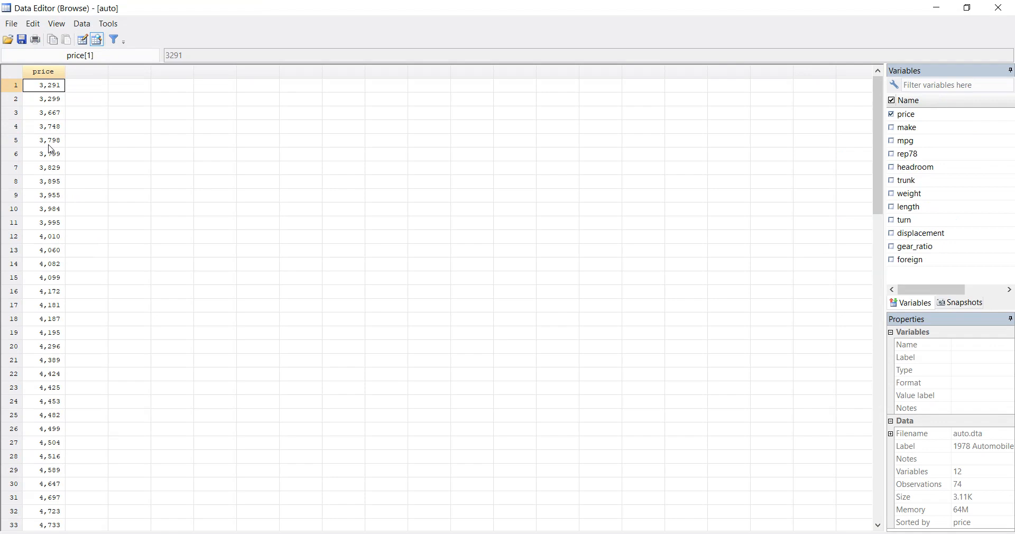
{"action": "mouse_move", "coordinate": [58, 110]}
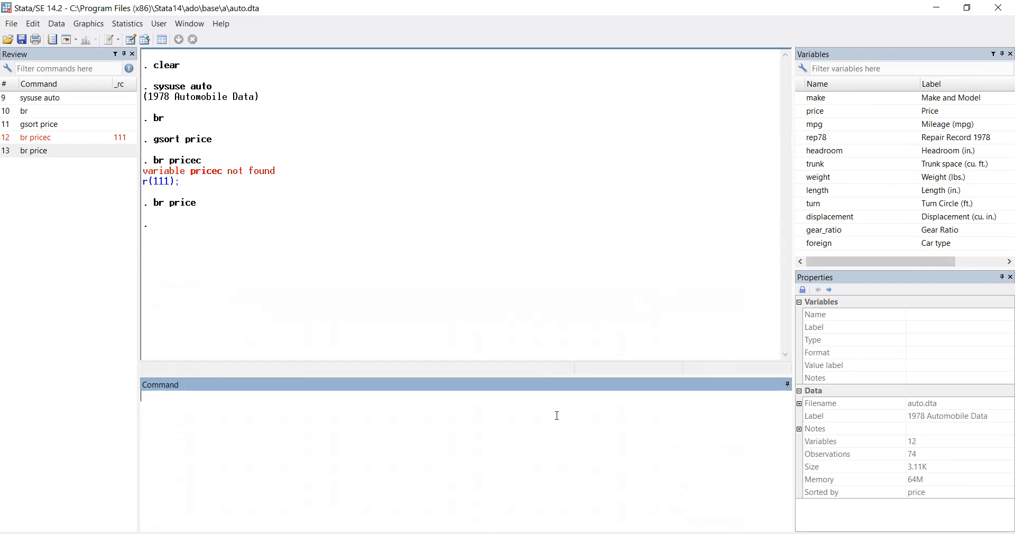
Sort descending with gsort -price and browse prices, showing 15,906 first.
{"action": "type", "text": "gsort -"}
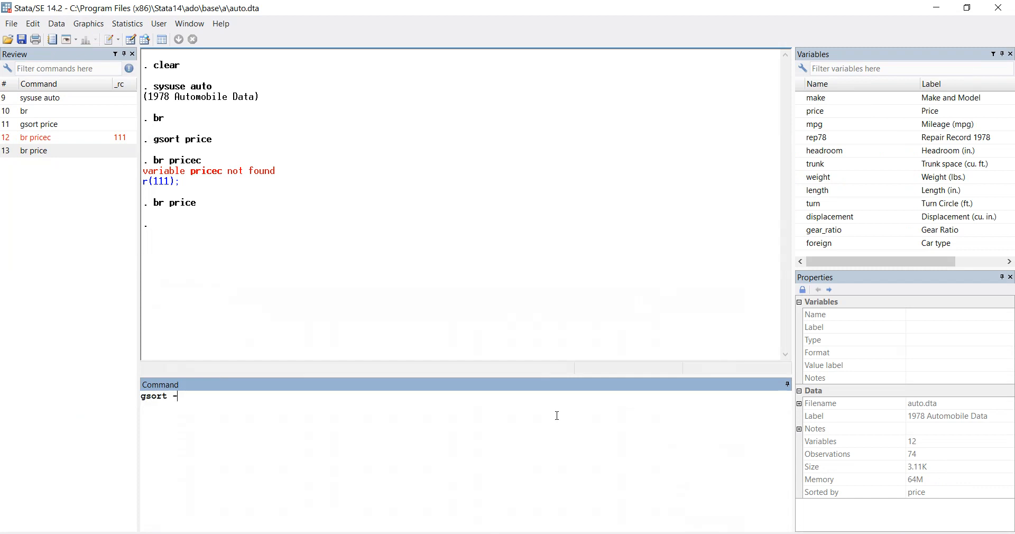
{"action": "type", "text": "price"}
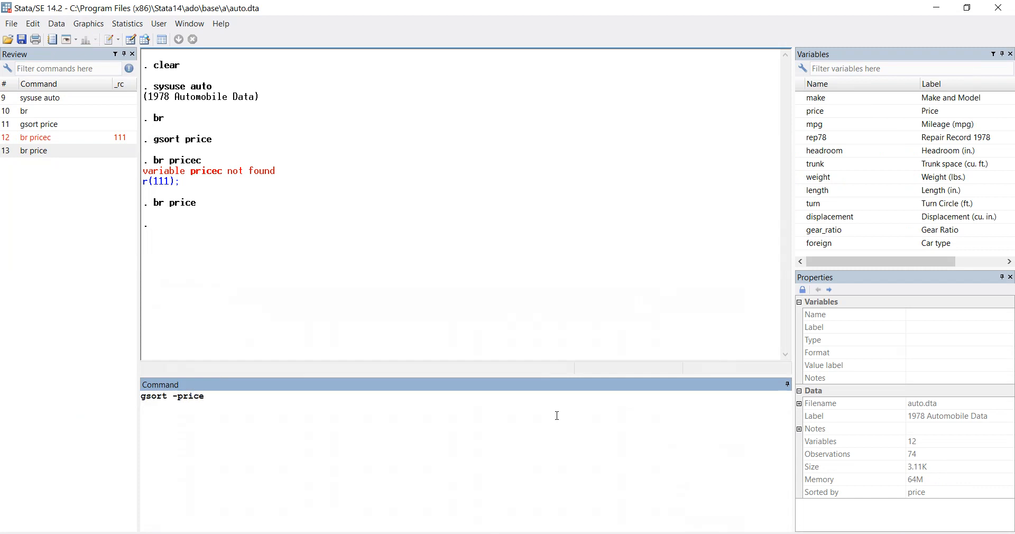
{"action": "key", "text": "BackSpace"}
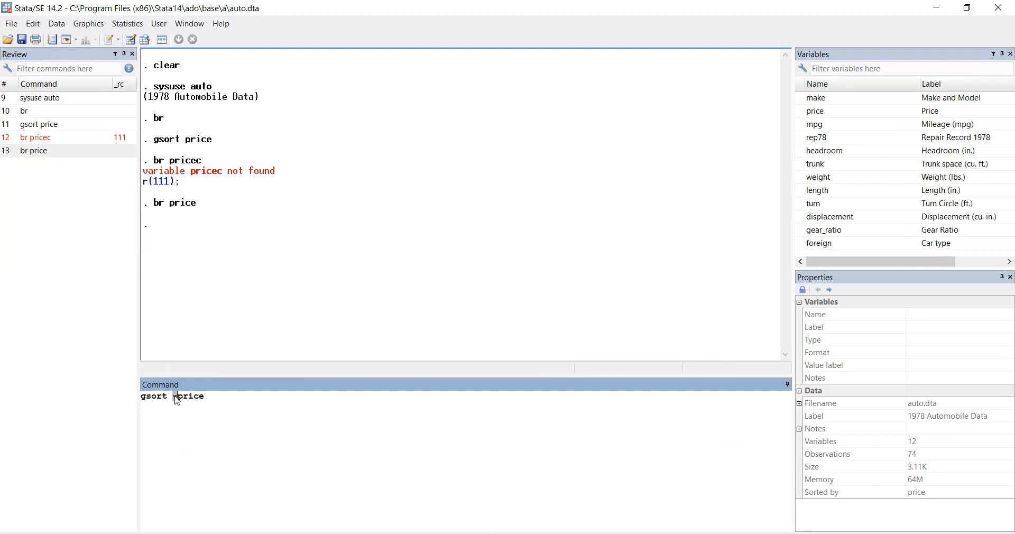
{"action": "type", "text": "-"}
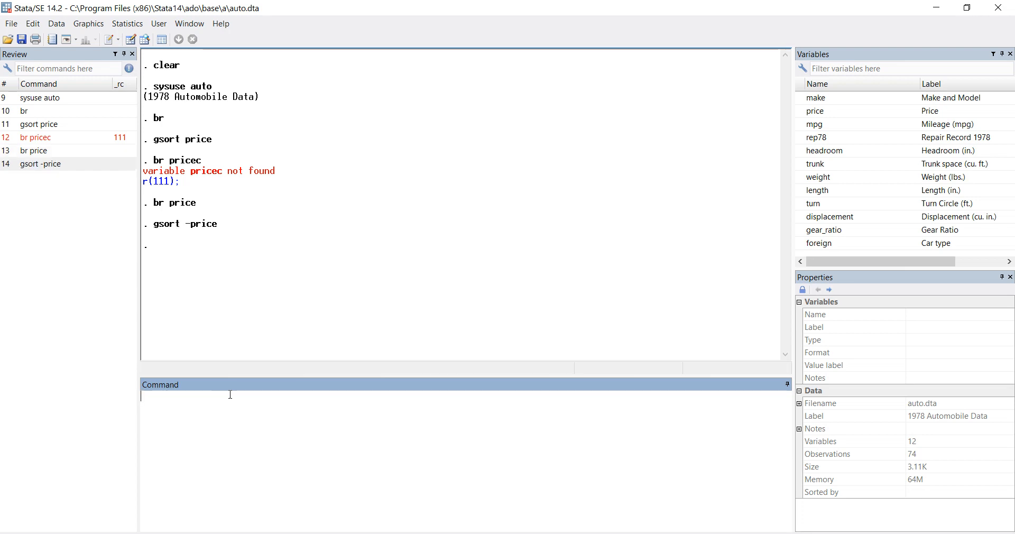
{"action": "type", "text": "br price"}
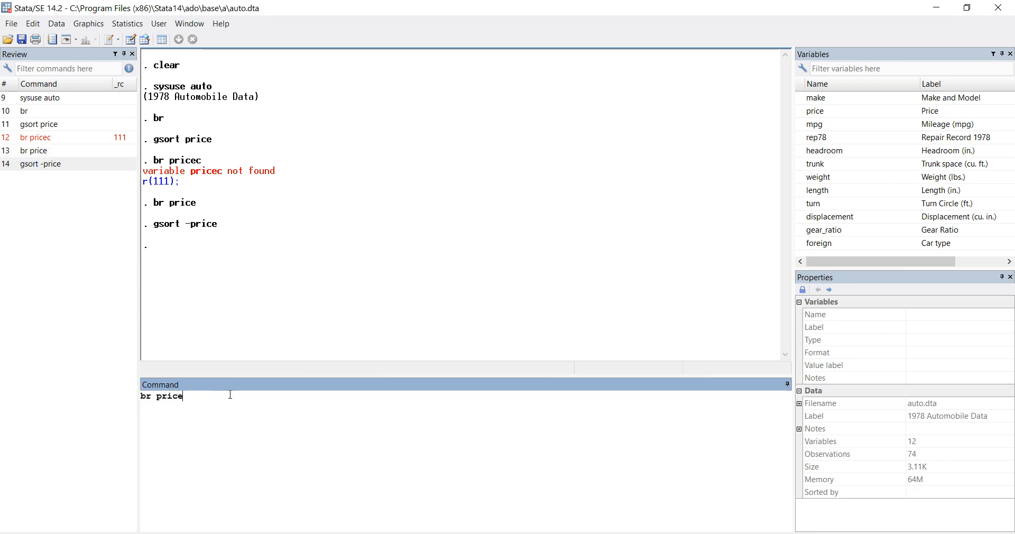
{"action": "key", "text": "Return"}
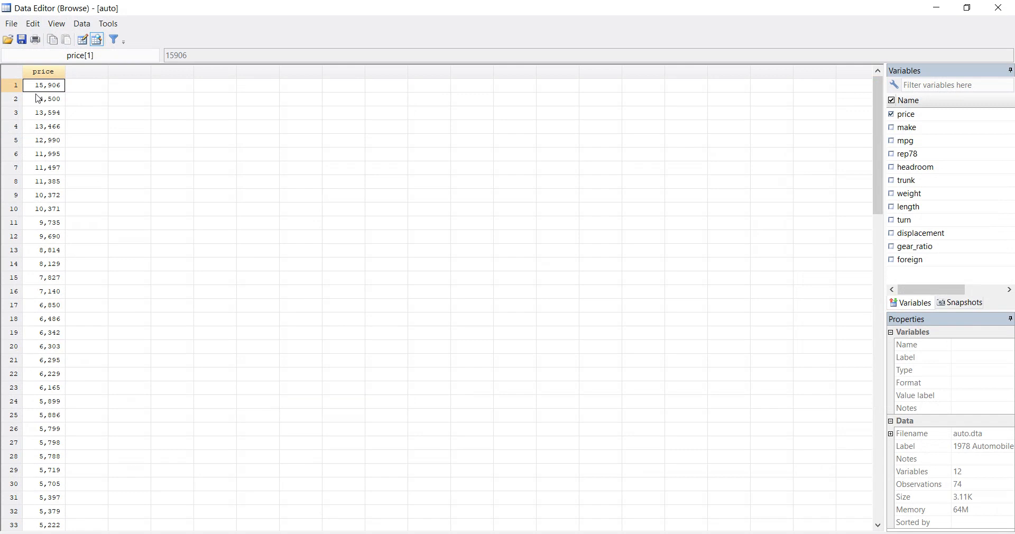
{"action": "mouse_move", "coordinate": [40, 102]}
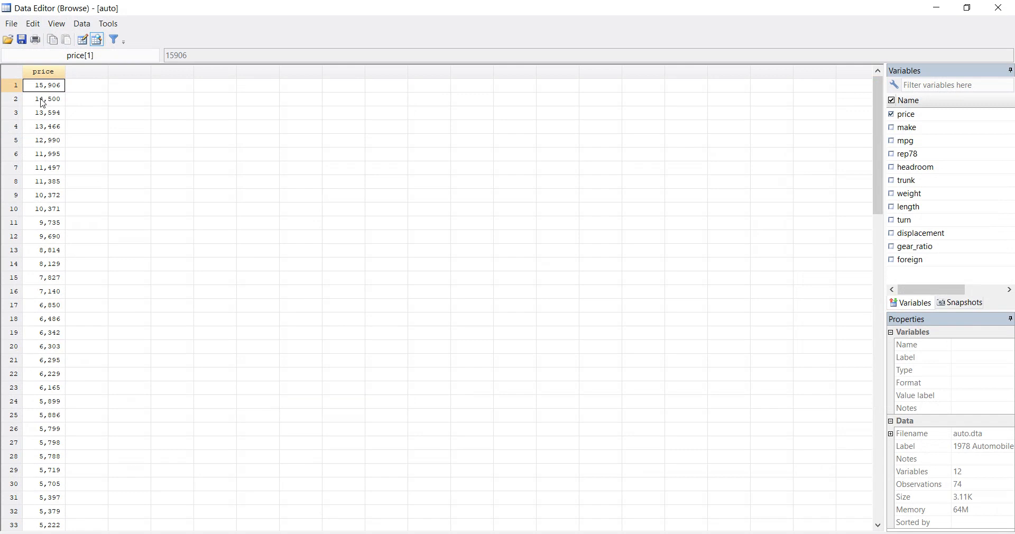